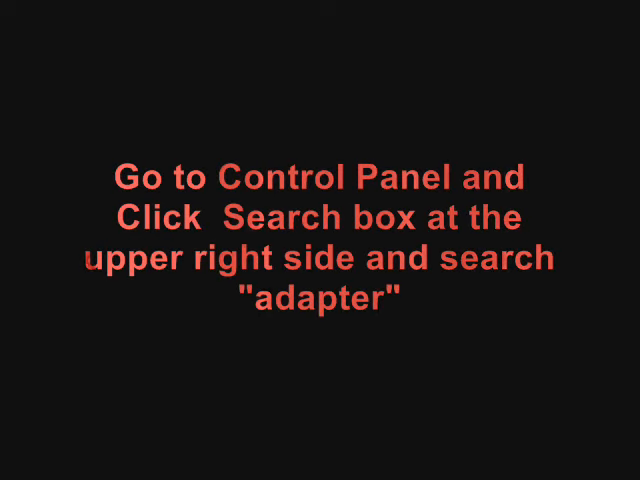
Open the Start menu from the desktop
left_click(10, 466)
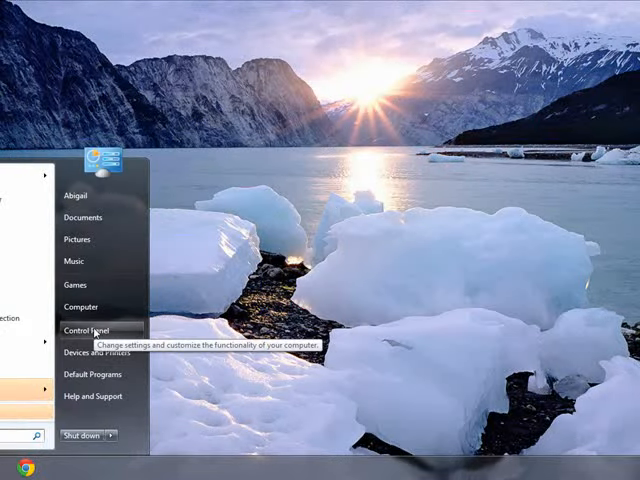
Search Control Panel for 'adapter', open Network Connections and select Local Area Connection
left_click(83, 328)
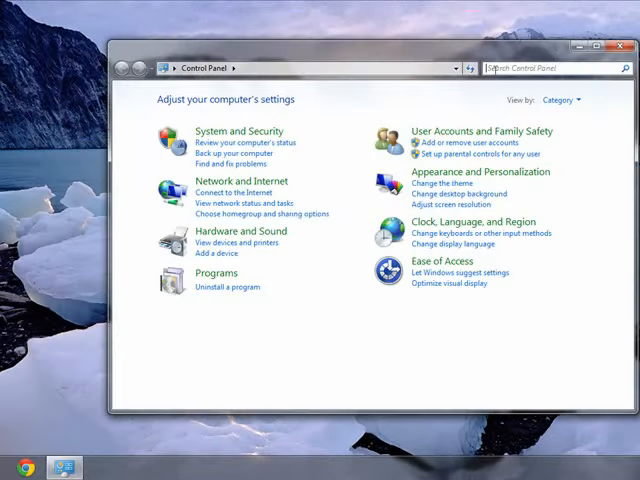
type("adapter")
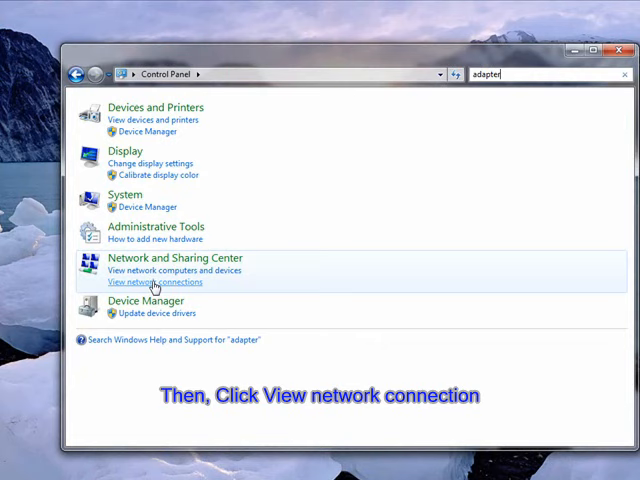
left_click(147, 281)
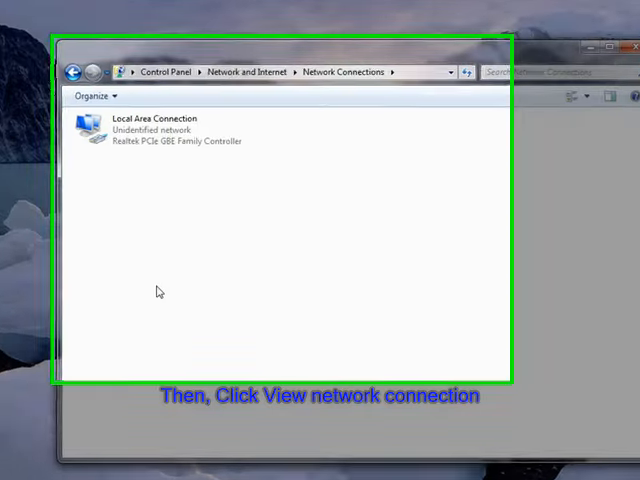
left_click(150, 127)
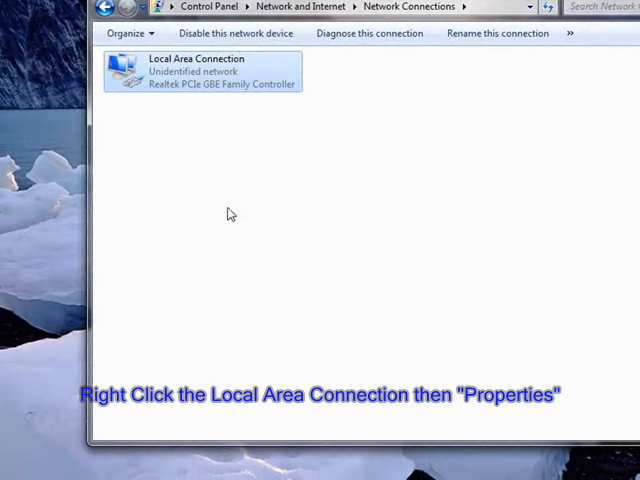
Open the Internet Protocol Version 4 (TCP/IPv4) Properties of Local Area Connection
left_click(200, 72)
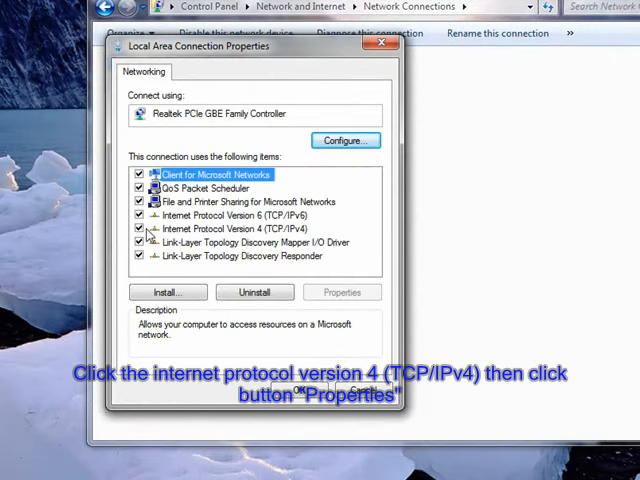
left_click(240, 229)
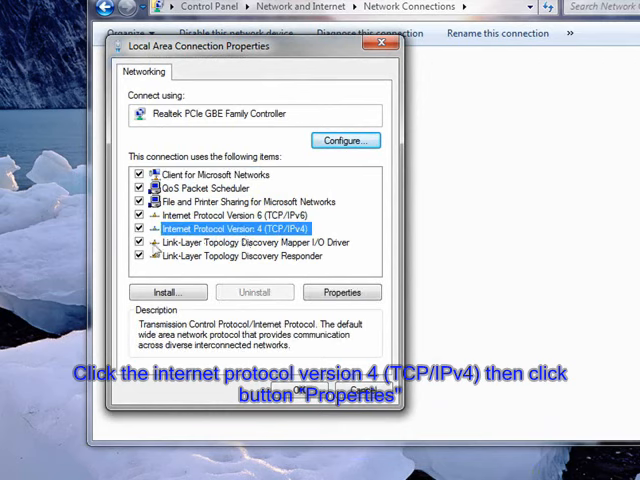
left_click(342, 292)
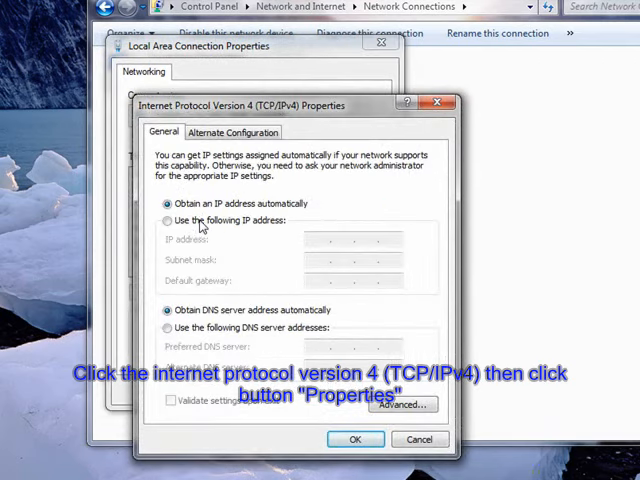
Set static IP 192.168.1.1 with mask 255.255.255.0, then close the network windows
left_click(167, 220)
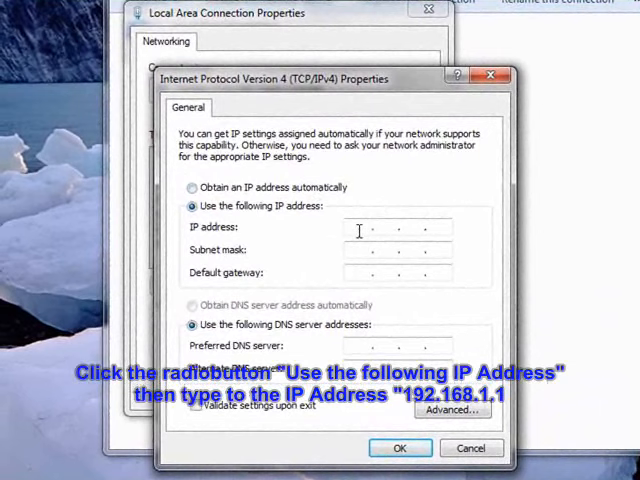
type("192")
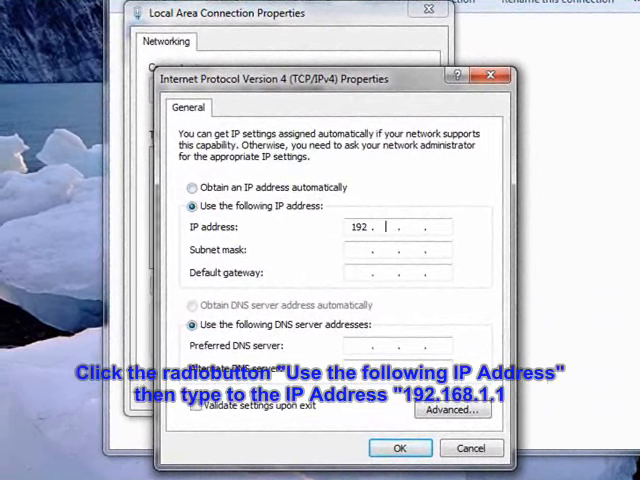
type("168.1.")
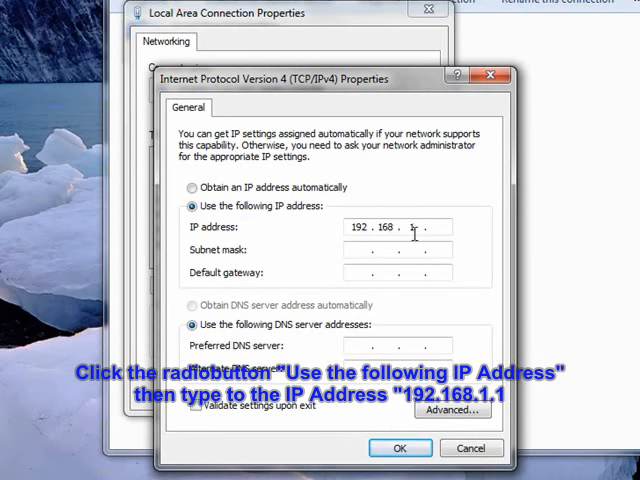
type("1")
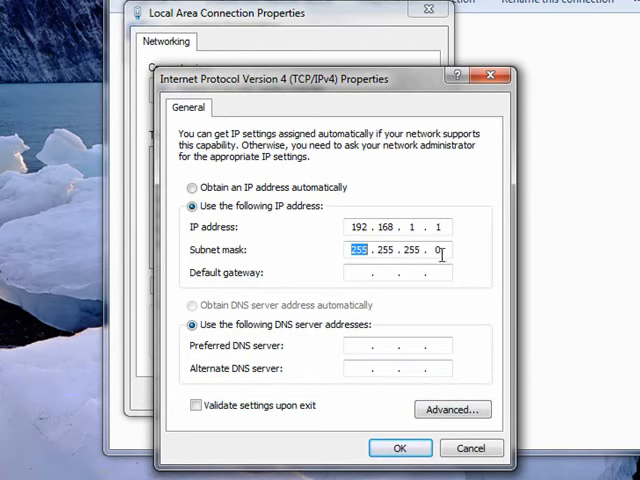
left_click(399, 447)
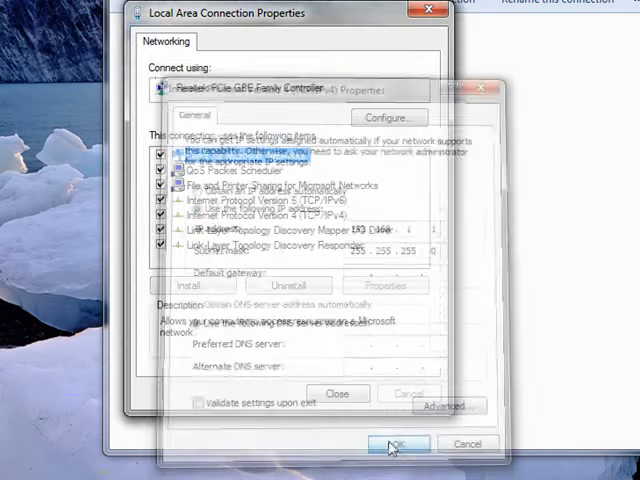
left_click(398, 444)
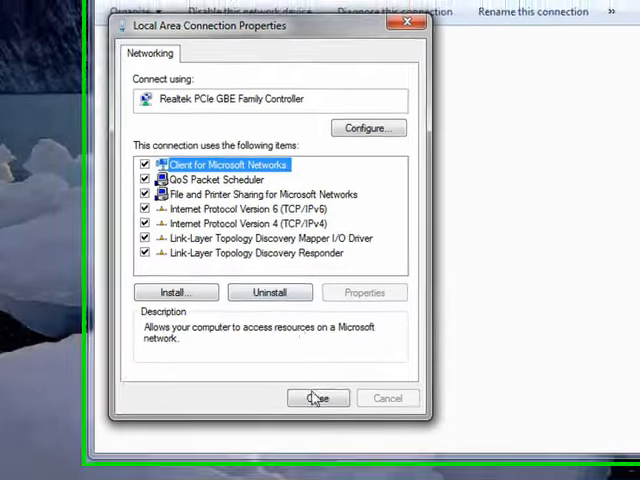
left_click(318, 398)
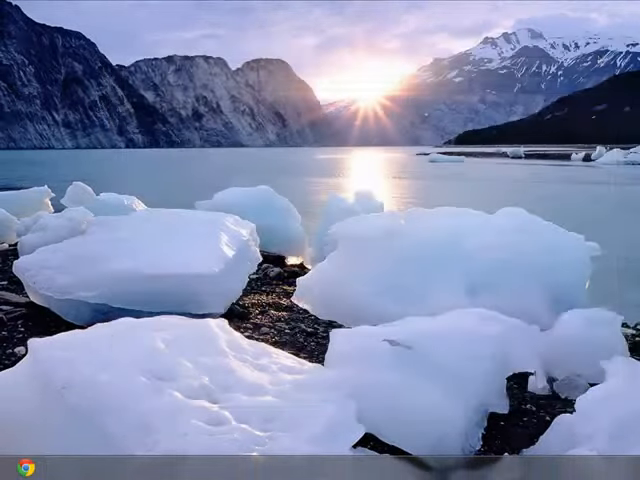
Open Command Prompt via 'cmd' and type 'ping 192.168.1.1'
left_click(12, 468)
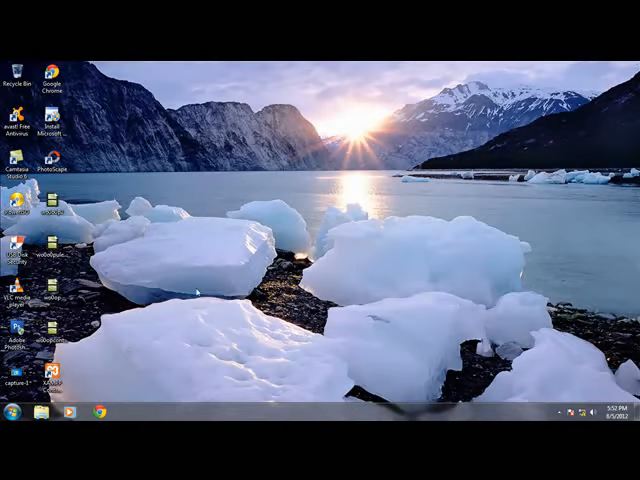
type("cmd")
type("ping 1")
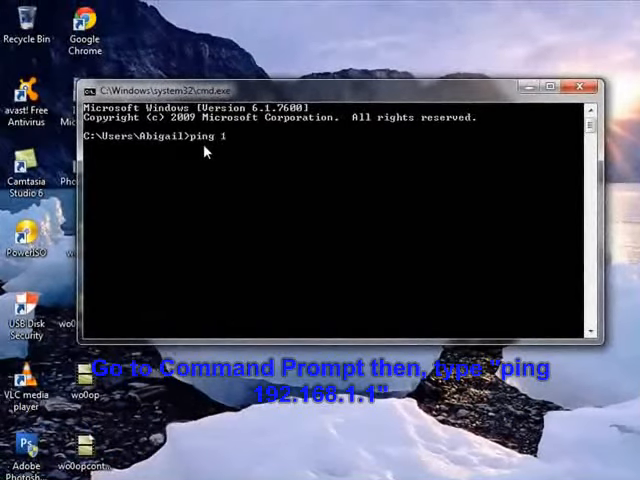
type("92.")
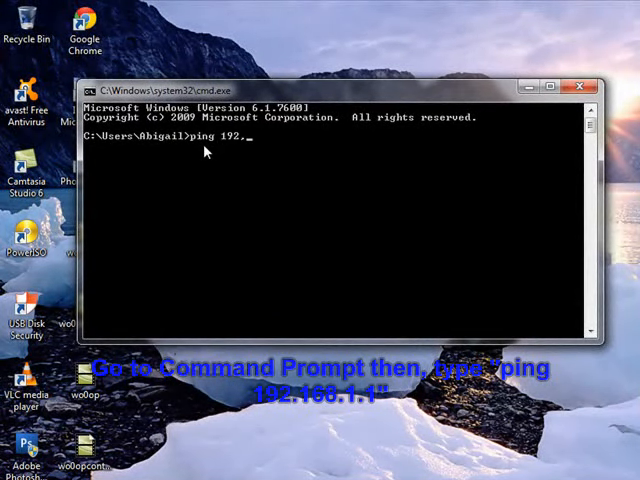
type(".1")
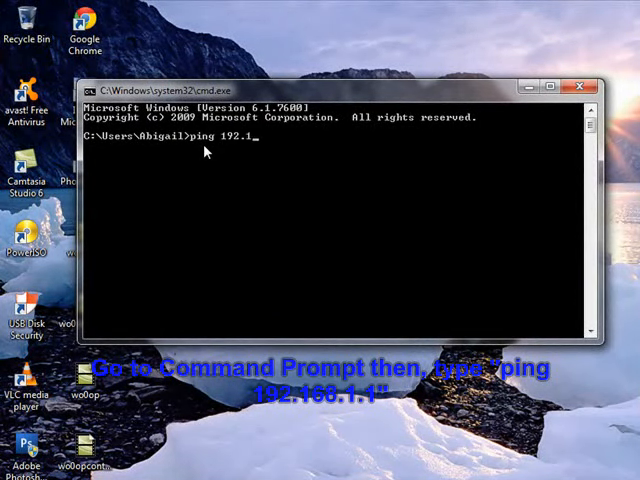
type("68.1.")
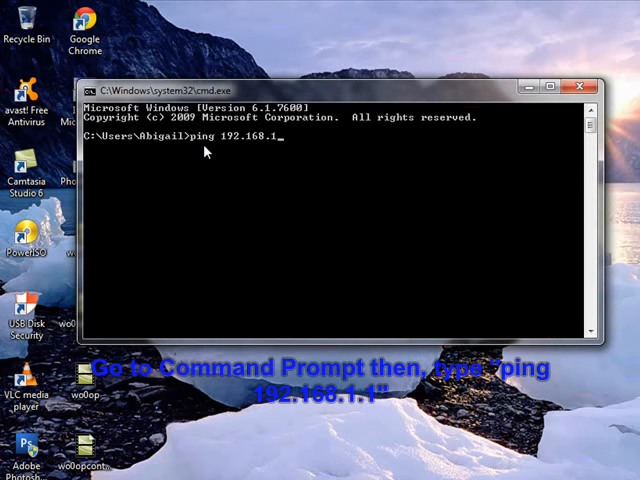
type("1")
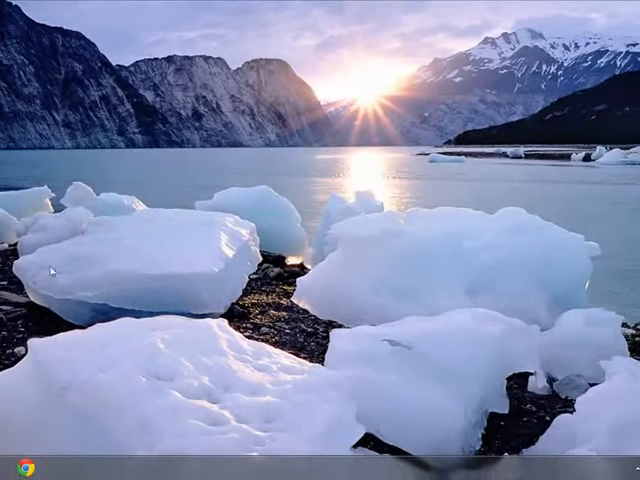
Open System Properties through the Start menu's Computer item Properties
left_click(14, 468)
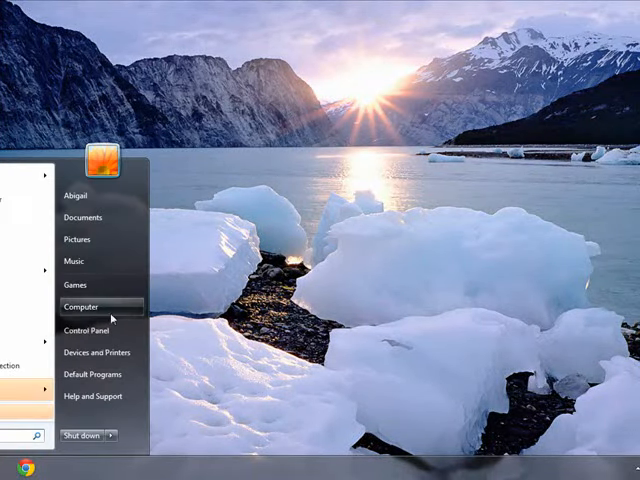
left_click(82, 306)
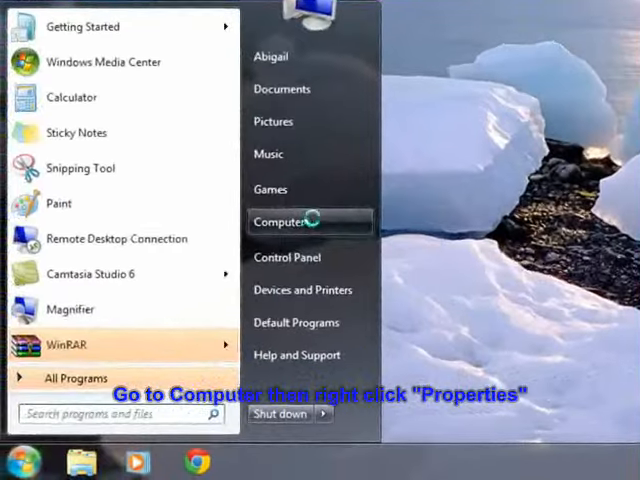
right_click(281, 221)
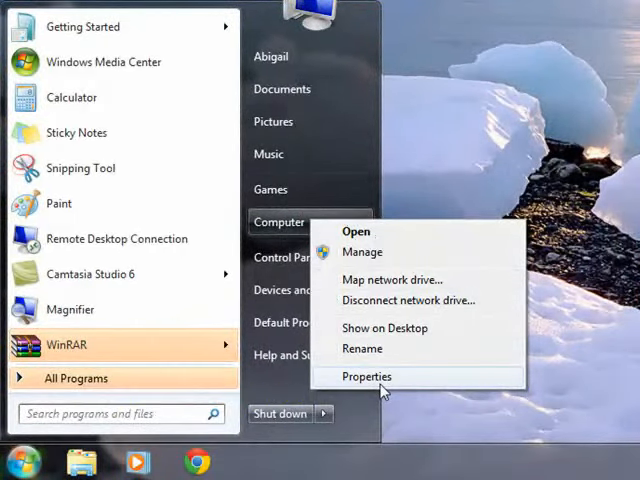
left_click(367, 376)
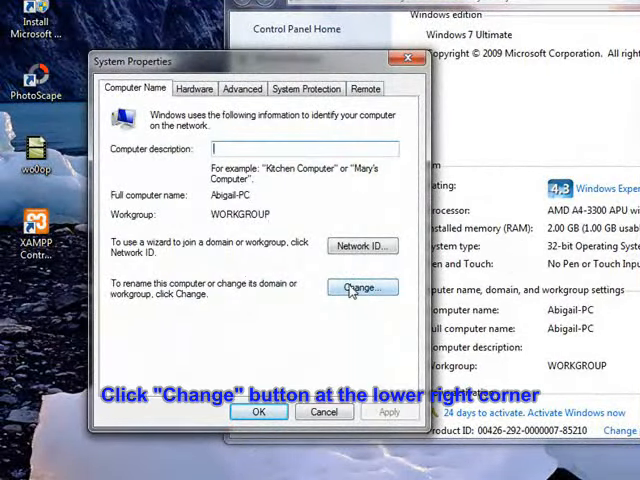
Change the workgroup to CONN and acknowledge the welcome message
left_click(362, 287)
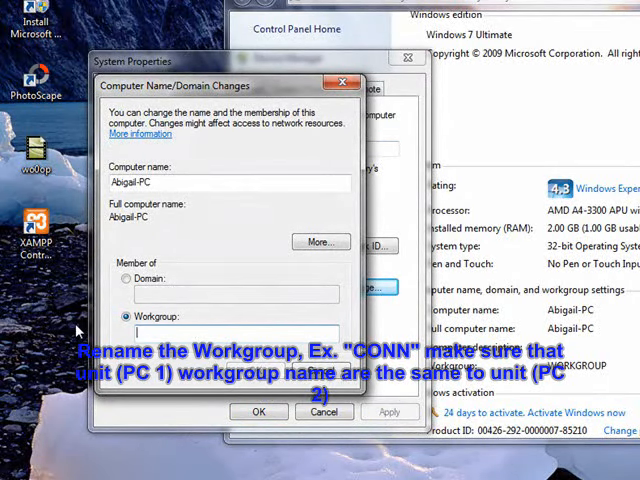
type("CONN")
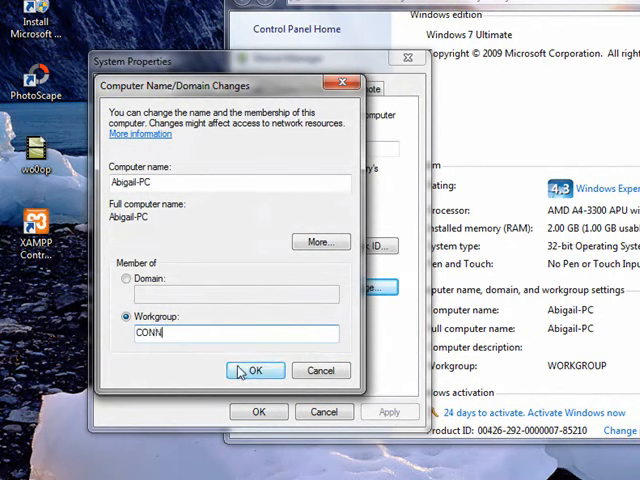
left_click(255, 370)
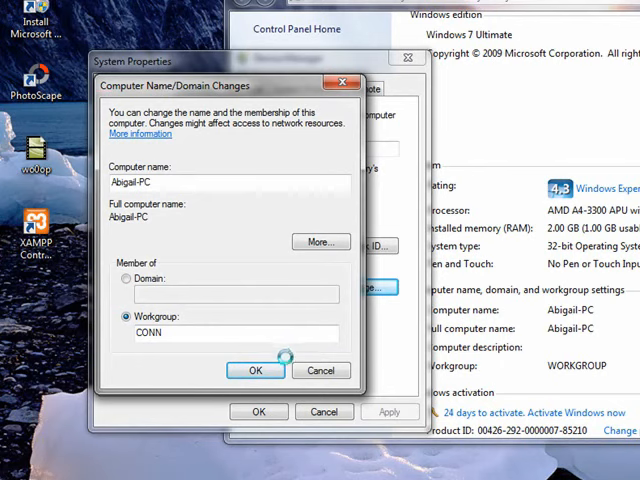
left_click(256, 370)
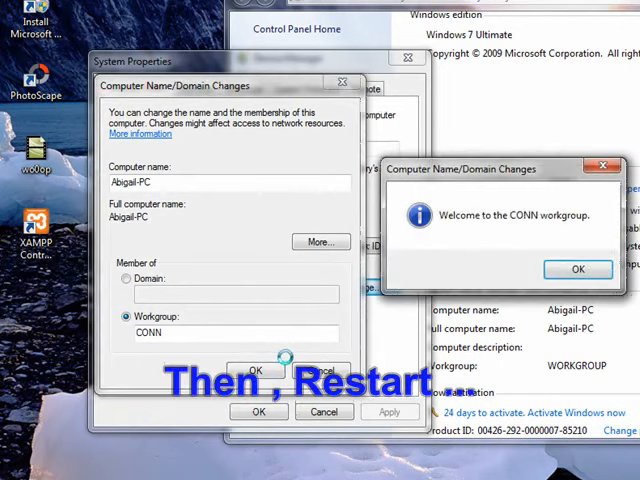
left_click(578, 268)
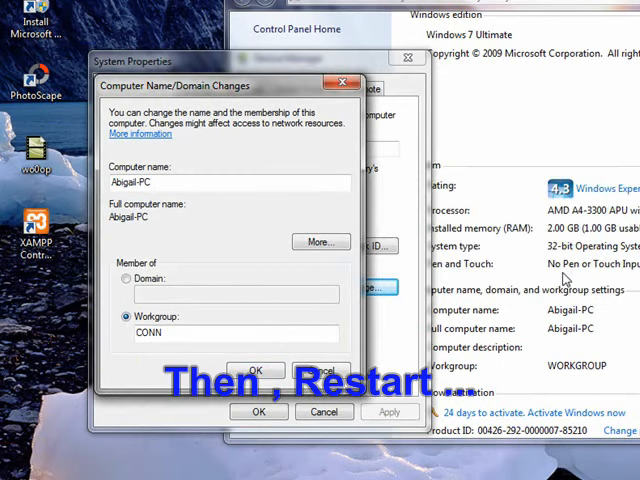
left_click(256, 370)
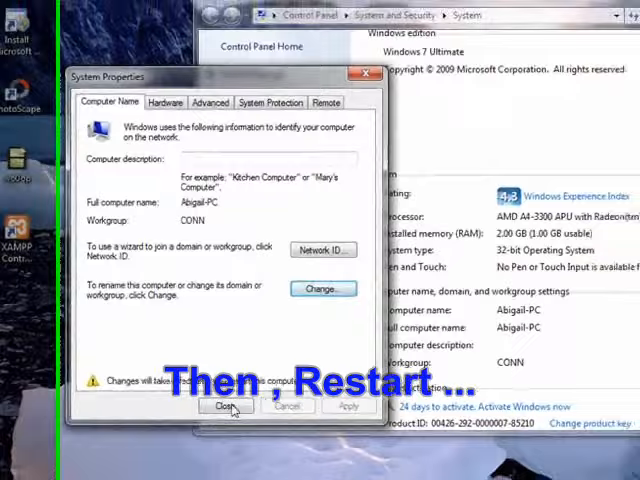
Close System Properties and the system window, and answer the restart prompt
left_click(224, 406)
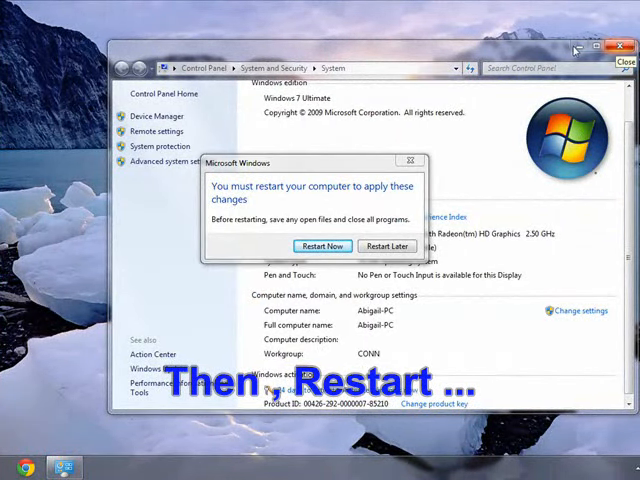
left_click(620, 46)
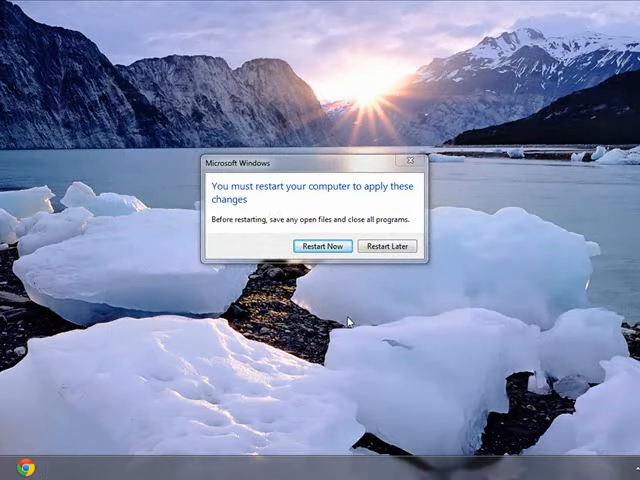
left_click(322, 246)
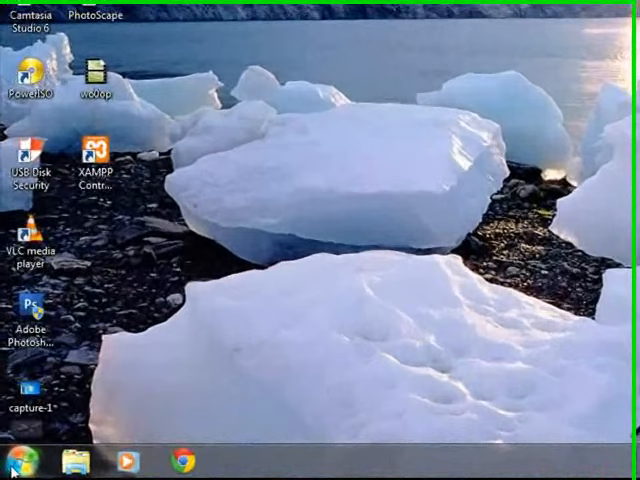
Enable network discovery, file and printer sharing and public folder sharing, then save changes
left_click(23, 463)
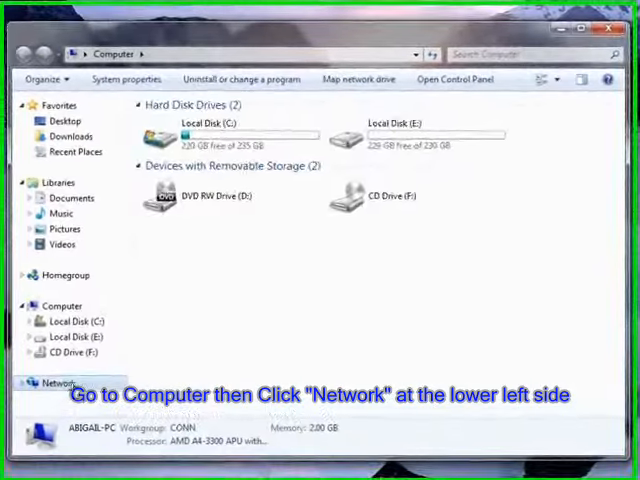
left_click(55, 382)
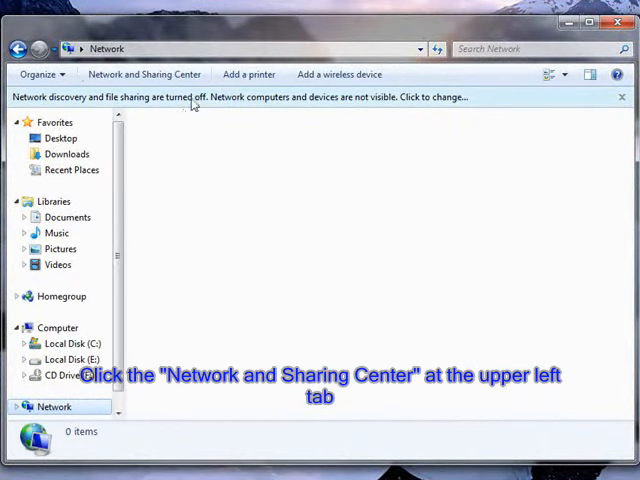
left_click(144, 74)
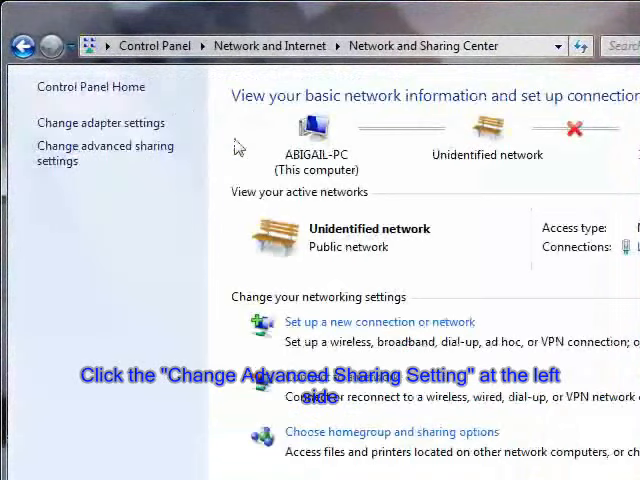
left_click(104, 153)
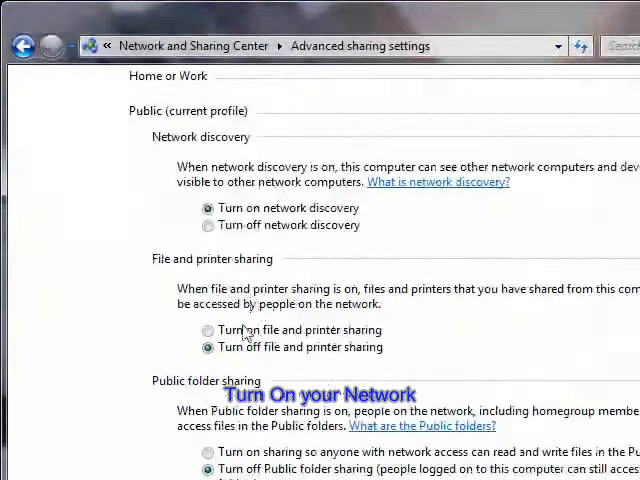
scroll("down", 3)
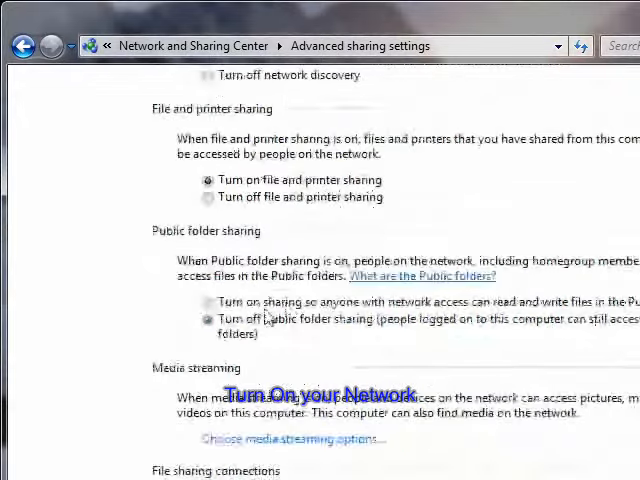
scroll("down", 3)
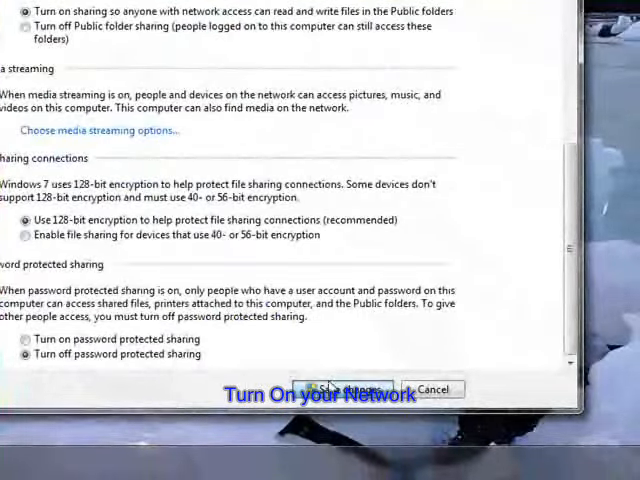
left_click(338, 389)
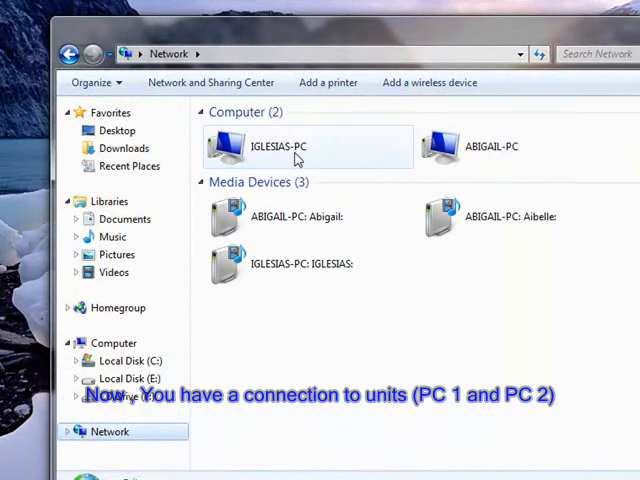
Open IGLESIAS-PC on the network and browse its shared Users folder
double_click(278, 146)
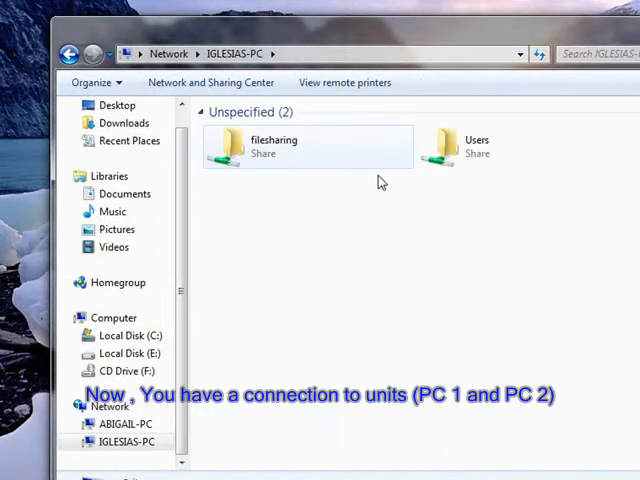
double_click(274, 145)
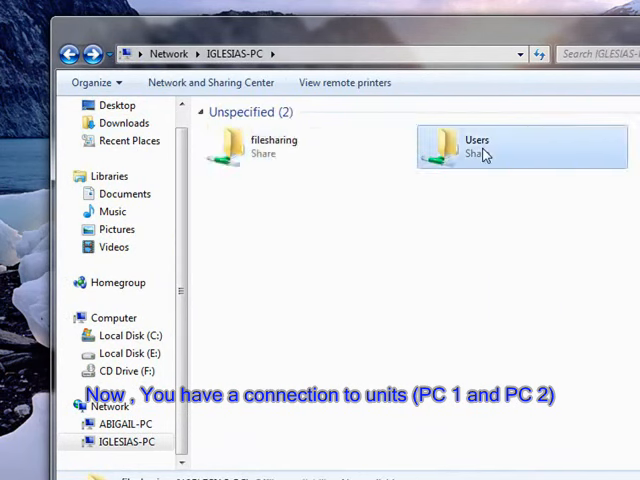
double_click(478, 145)
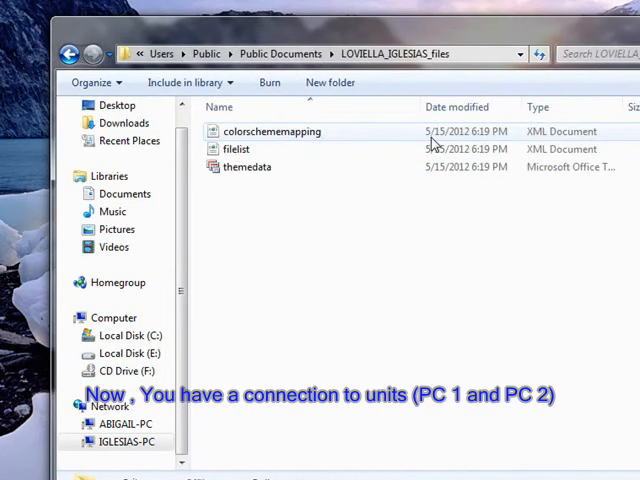
left_click(69, 54)
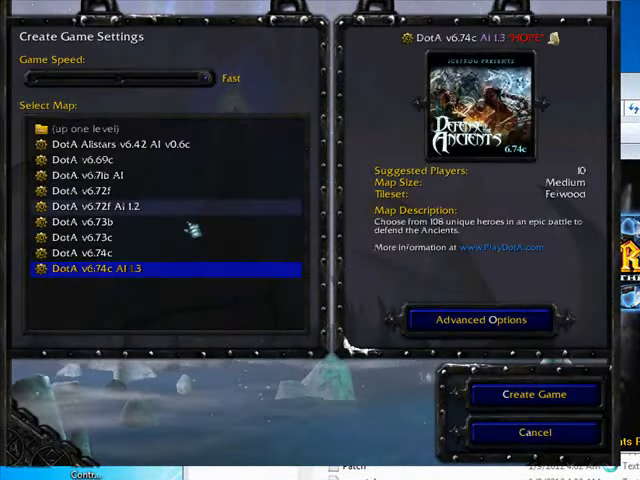
Create and start the DotA v6.74c AI 1.3 LAN game, typing '-test!' in chat
left_click(534, 394)
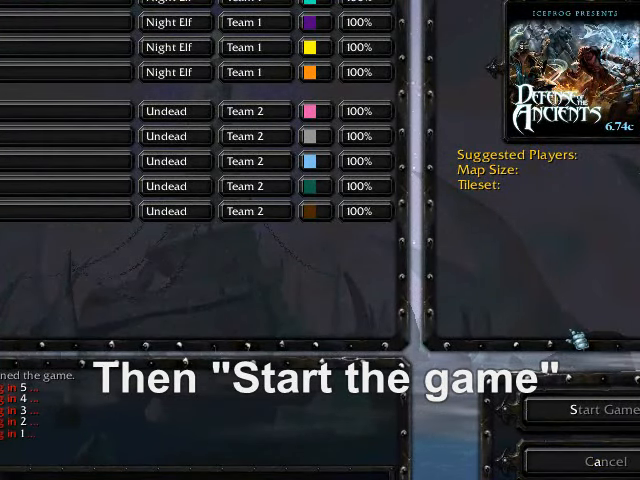
left_click(592, 410)
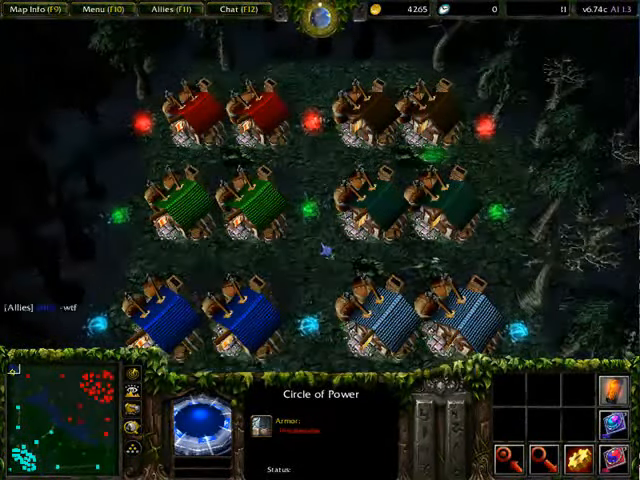
type("-test!")
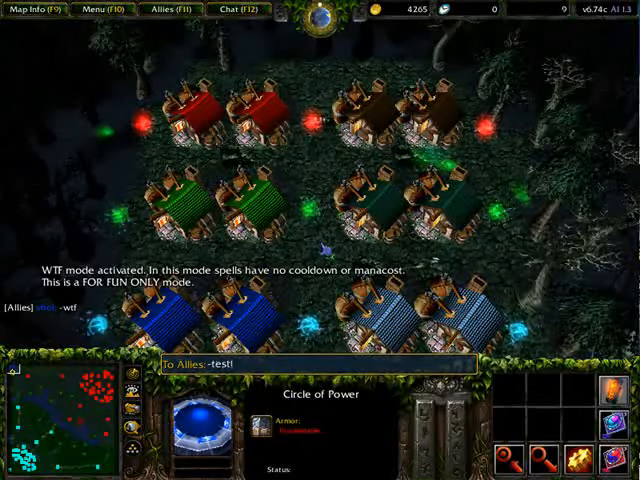